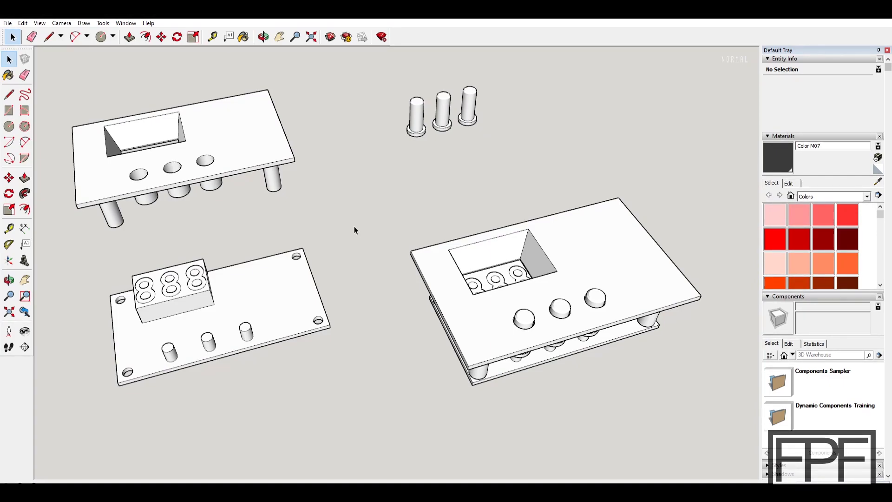
mouse_move(291, 216)
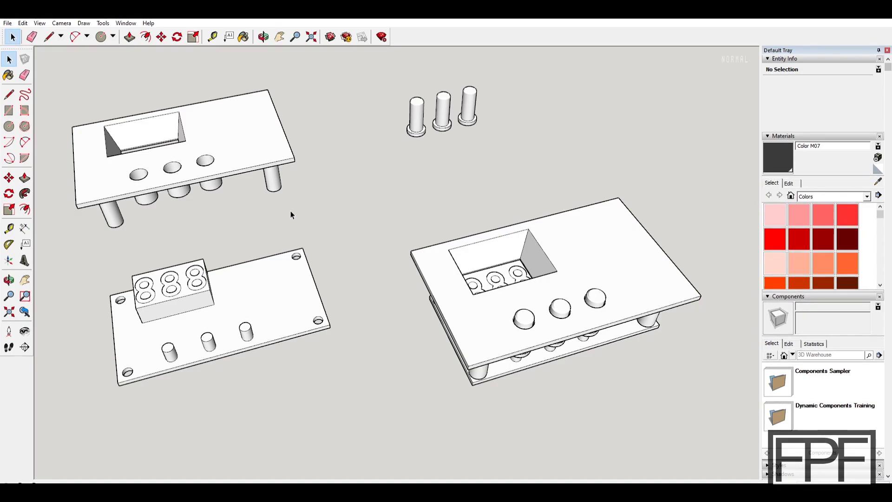
mouse_move(246, 231)
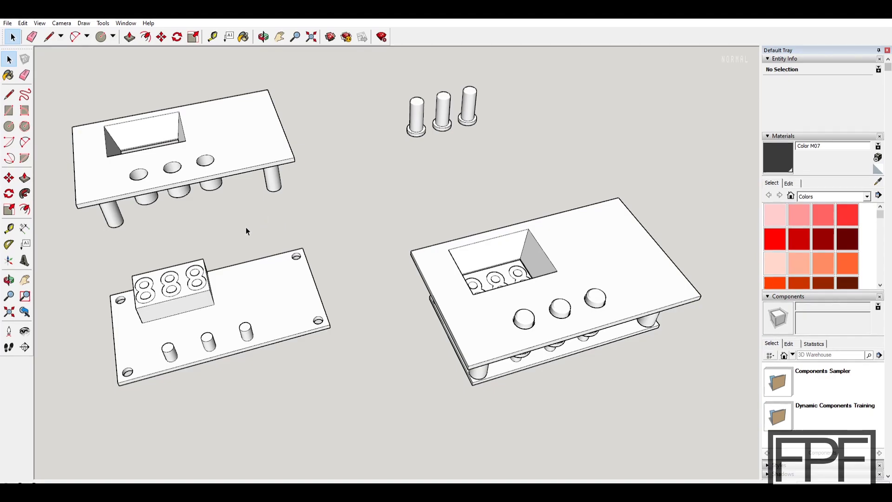
mouse_move(240, 234)
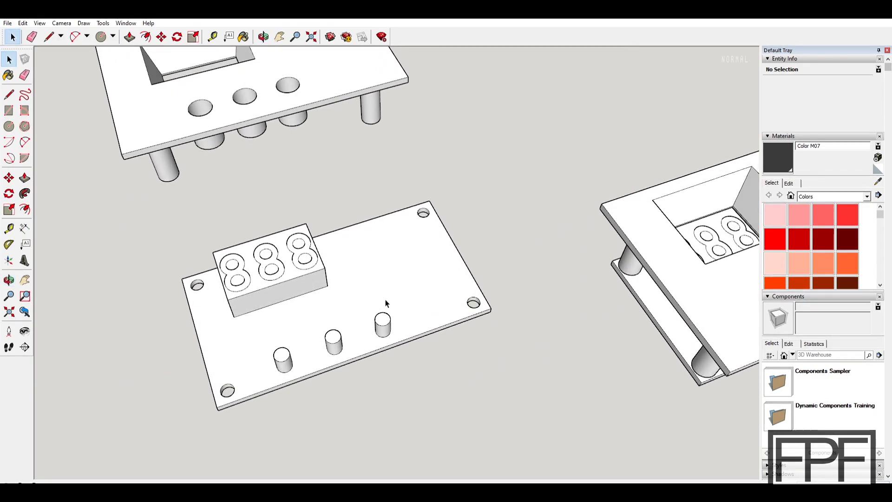
mouse_move(384, 231)
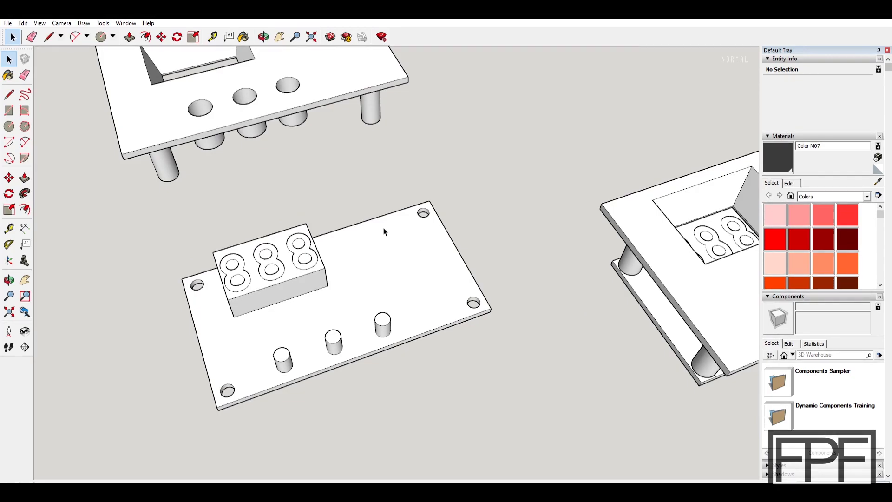
mouse_move(357, 294)
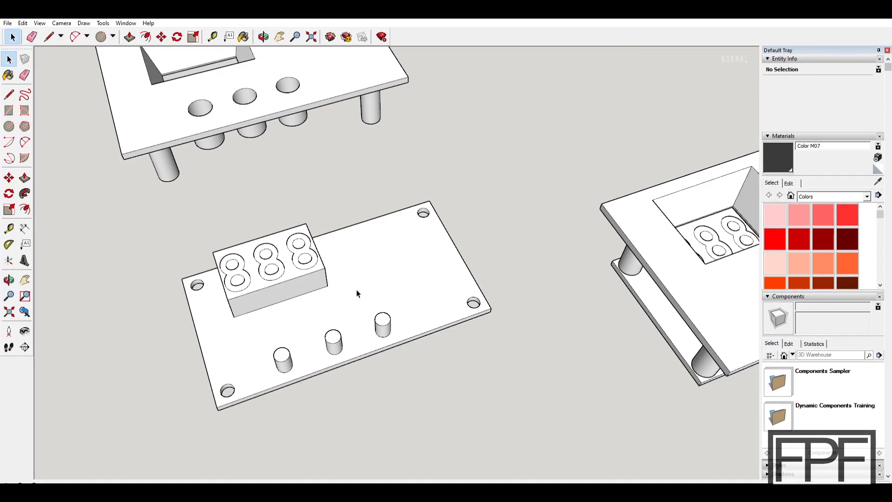
mouse_move(302, 323)
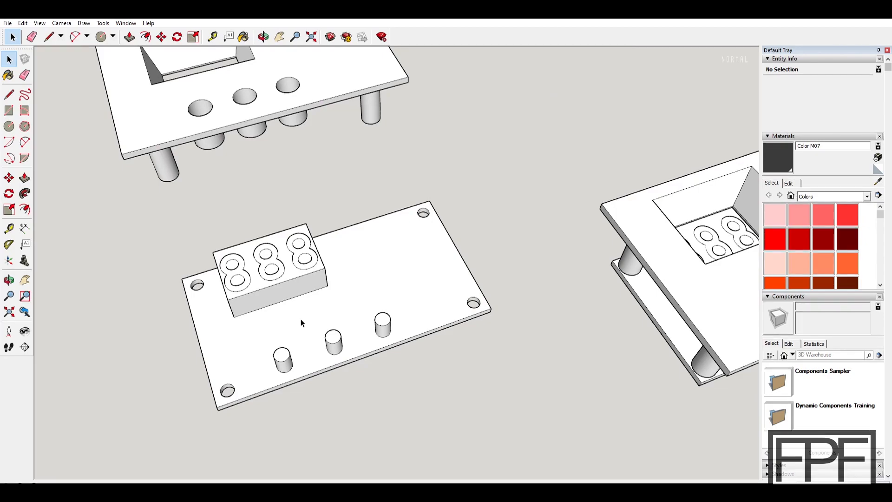
mouse_move(325, 322)
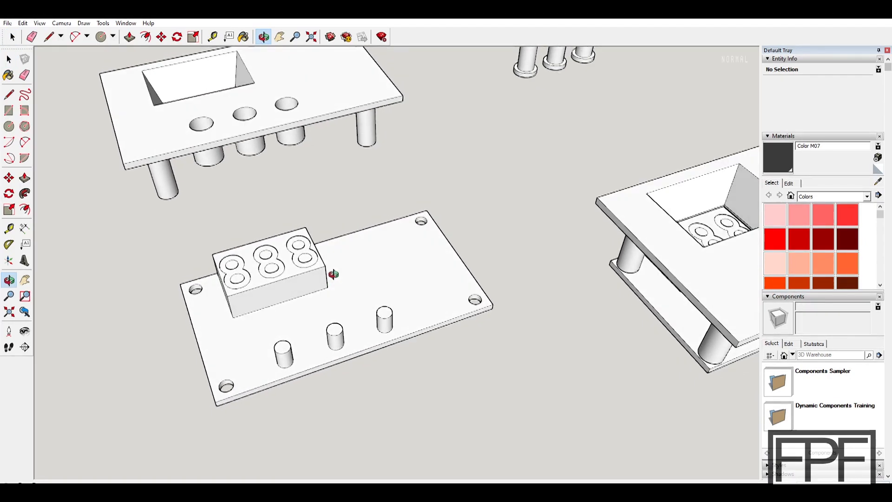
drag(330, 273, 348, 333)
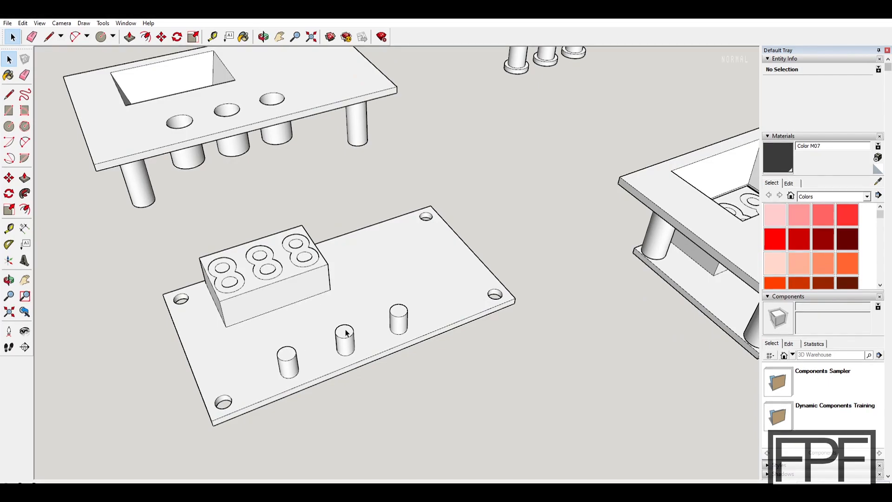
mouse_move(298, 345)
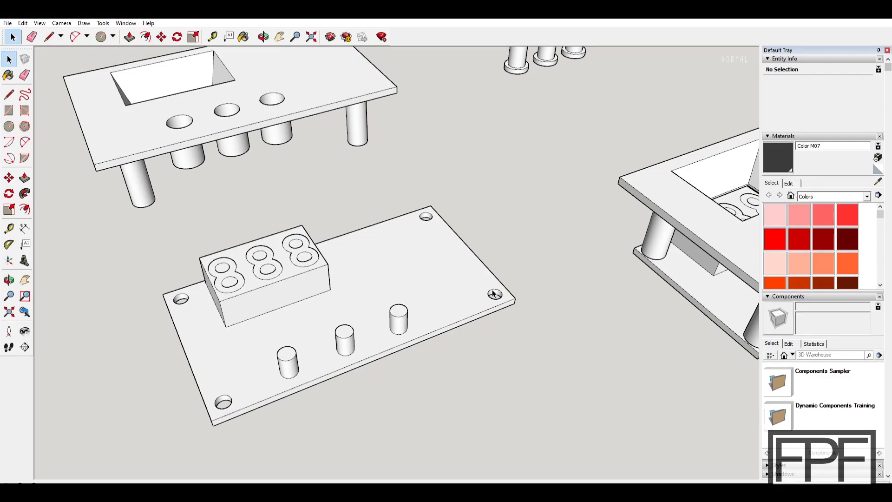
mouse_move(436, 283)
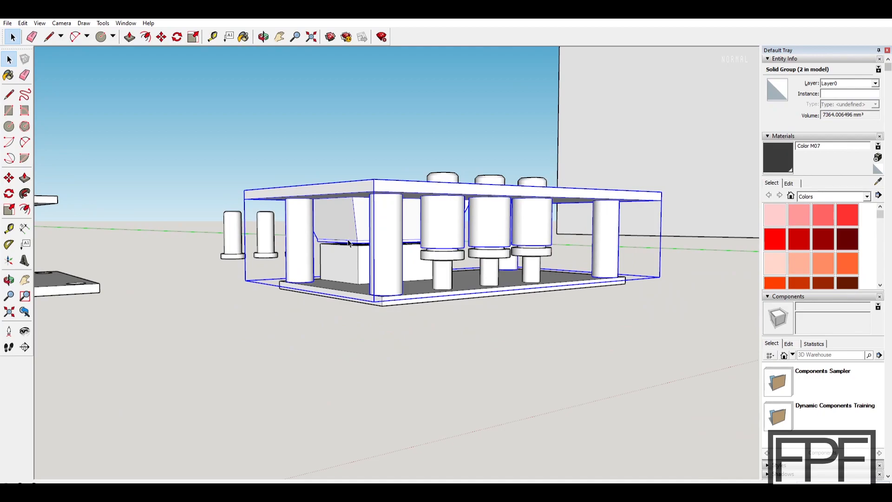
mouse_move(343, 241)
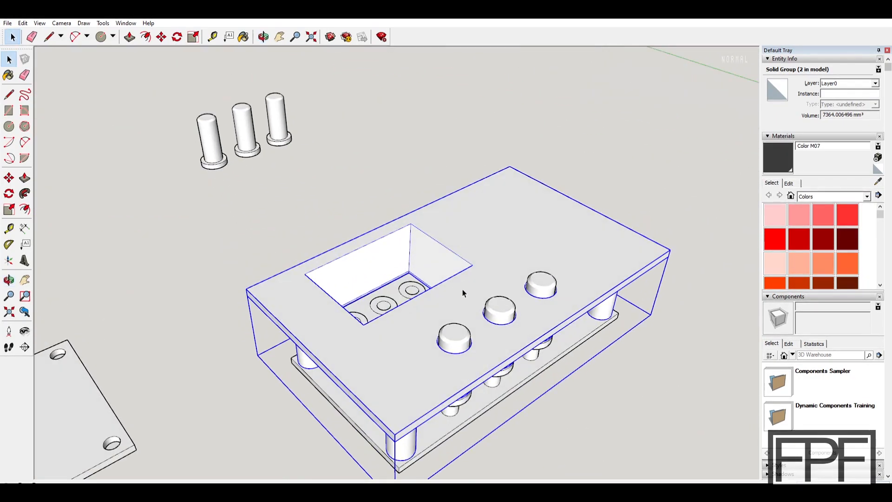
drag(464, 294, 372, 230)
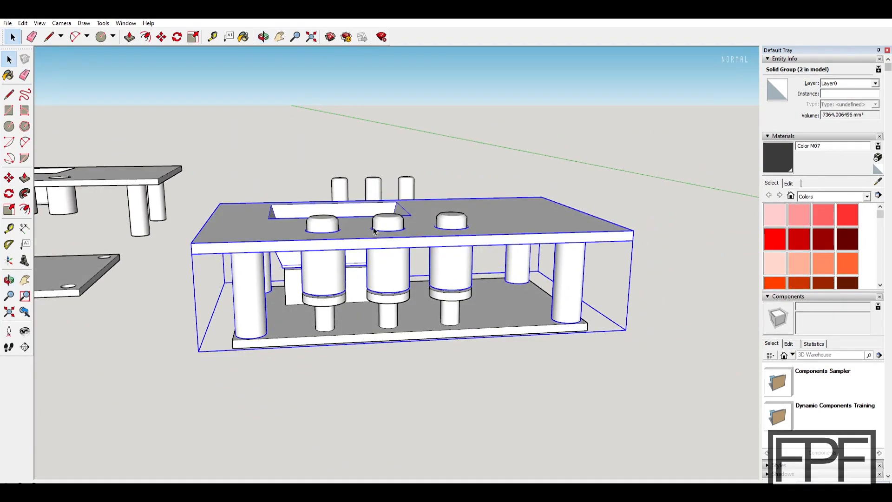
drag(376, 230, 436, 241)
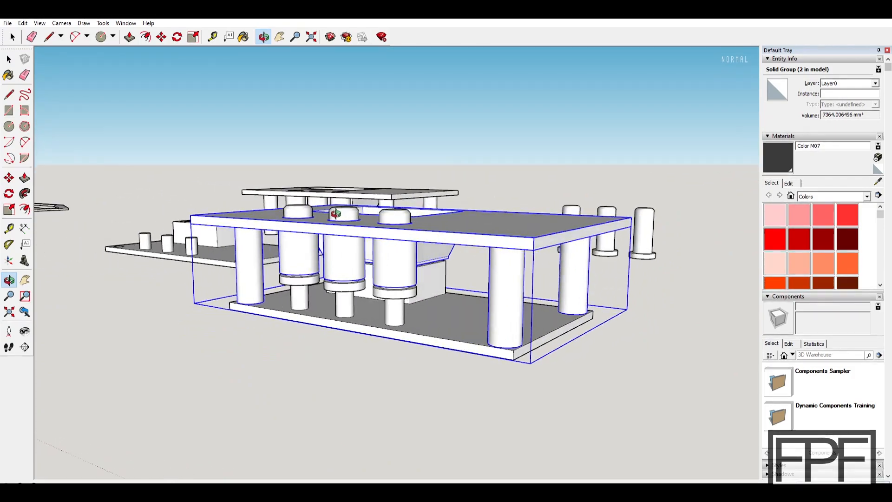
drag(335, 213, 433, 168)
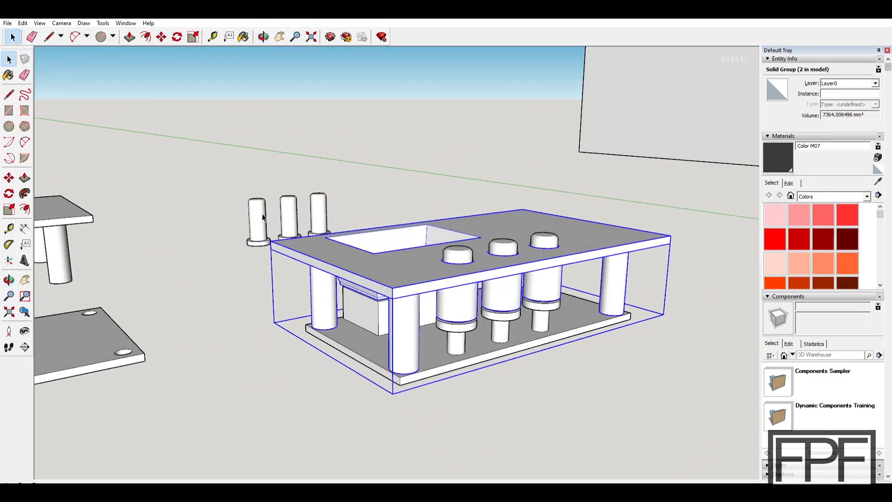
mouse_move(261, 215)
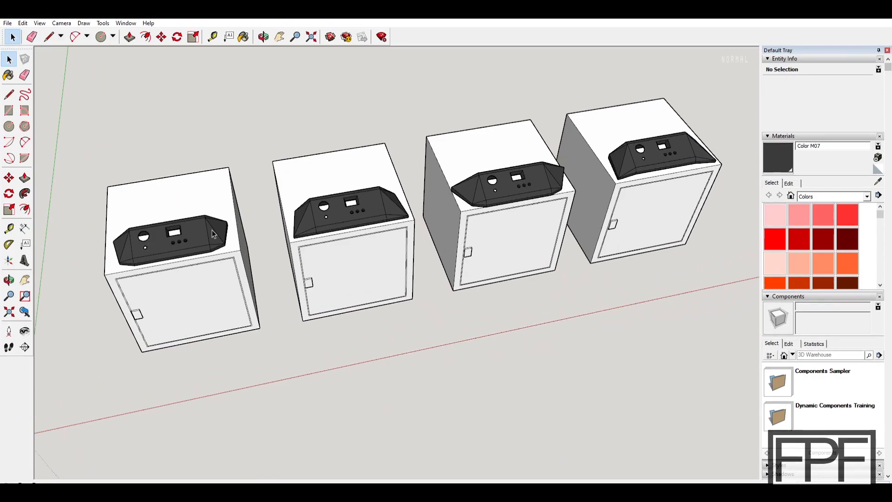
mouse_move(332, 225)
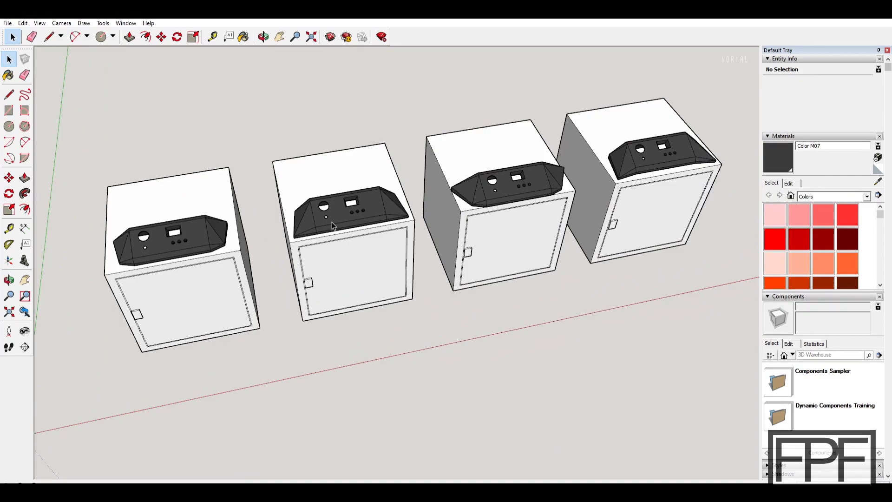
mouse_move(660, 151)
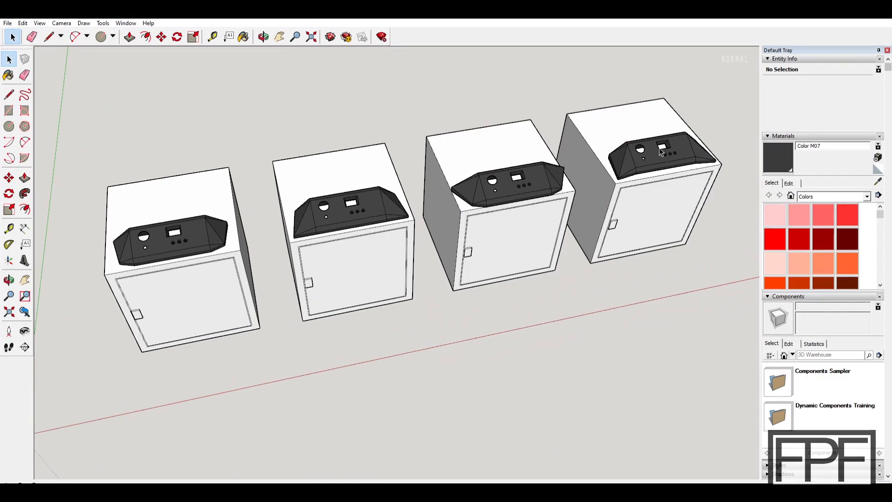
mouse_move(391, 218)
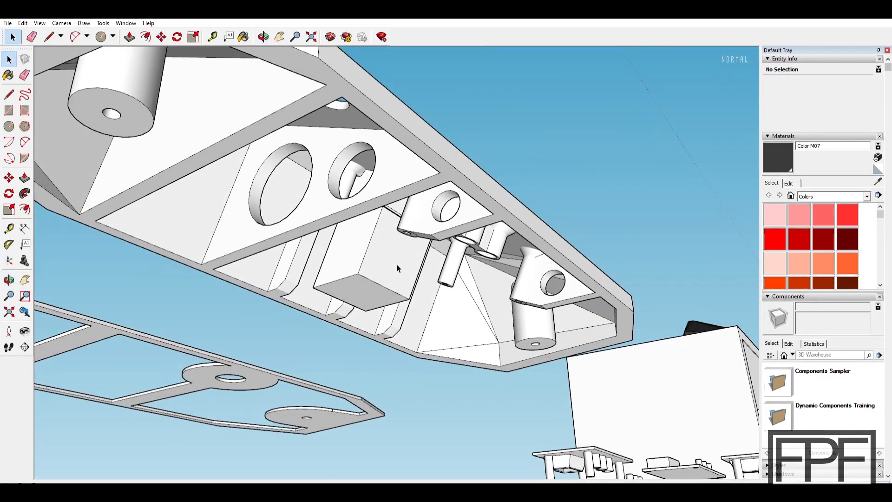
click(263, 36)
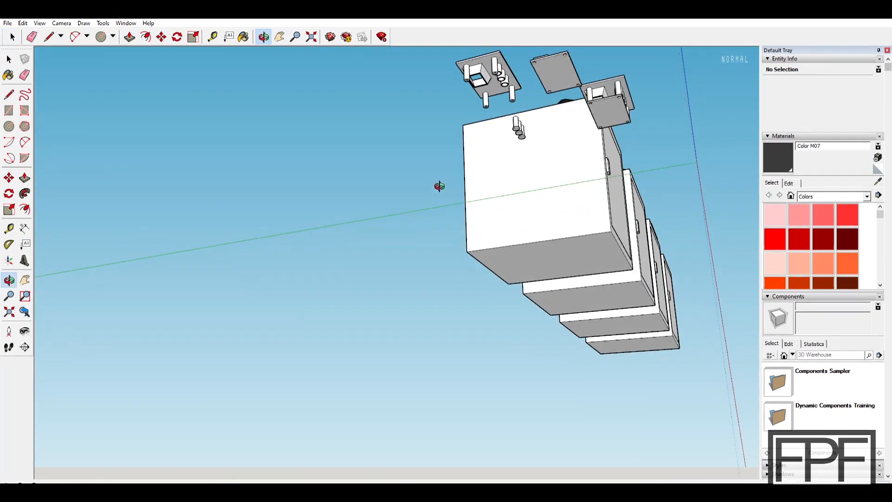
drag(439, 186, 253, 264)
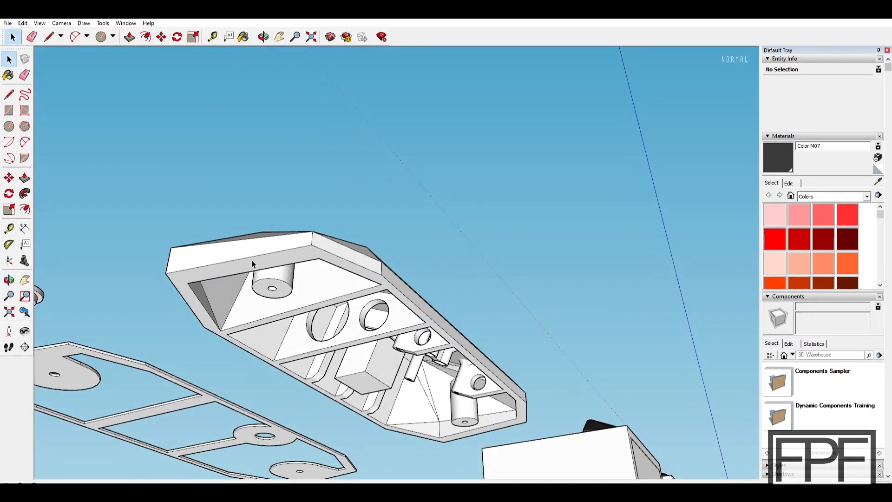
click(418, 319)
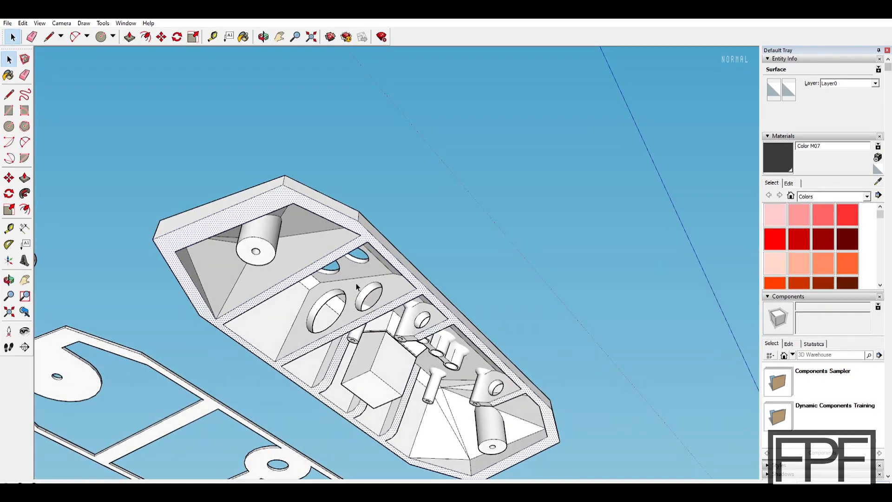
mouse_move(264, 246)
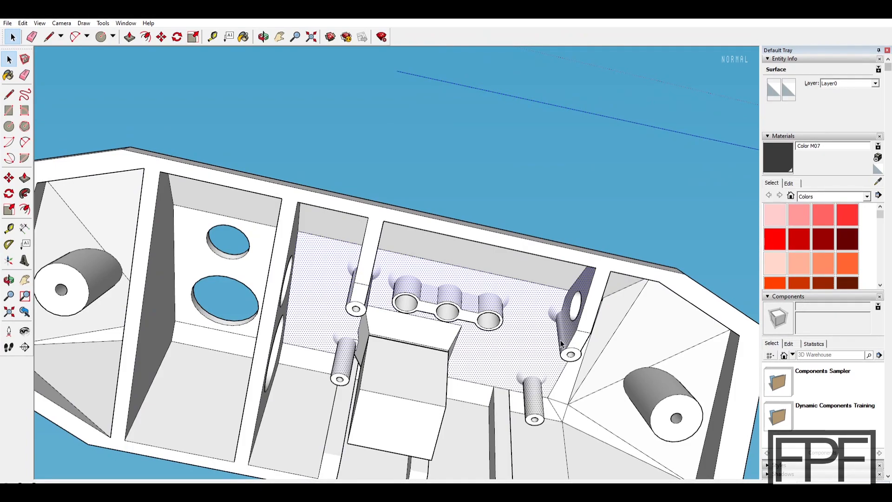
click(262, 36)
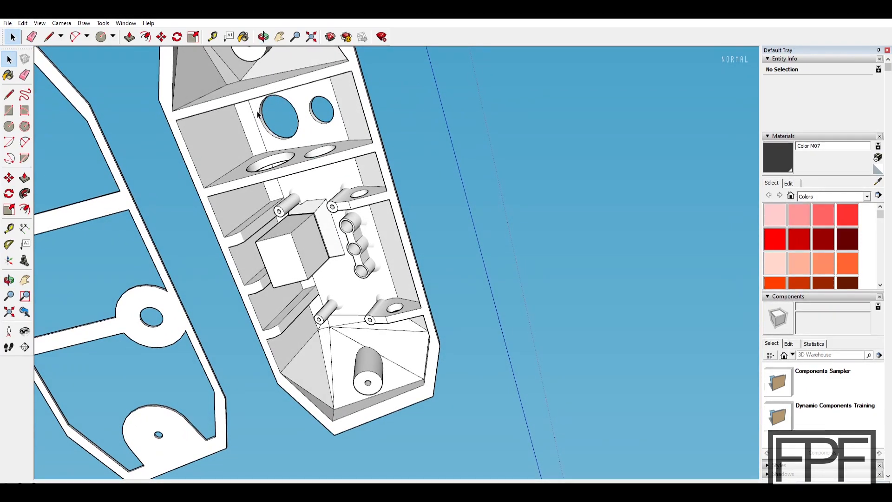
mouse_move(329, 93)
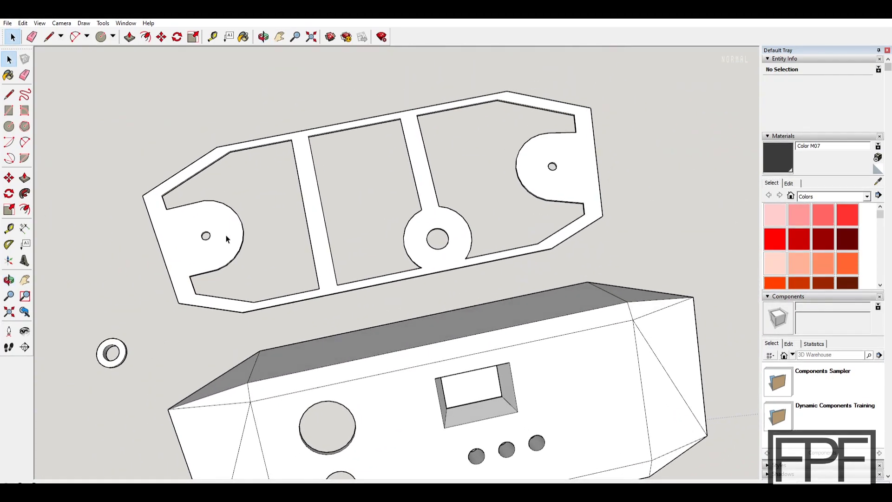
mouse_move(573, 162)
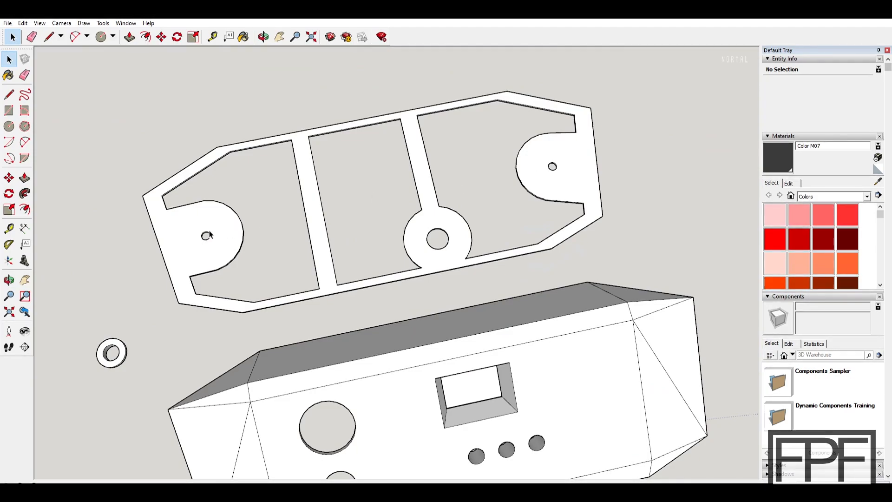
mouse_move(553, 167)
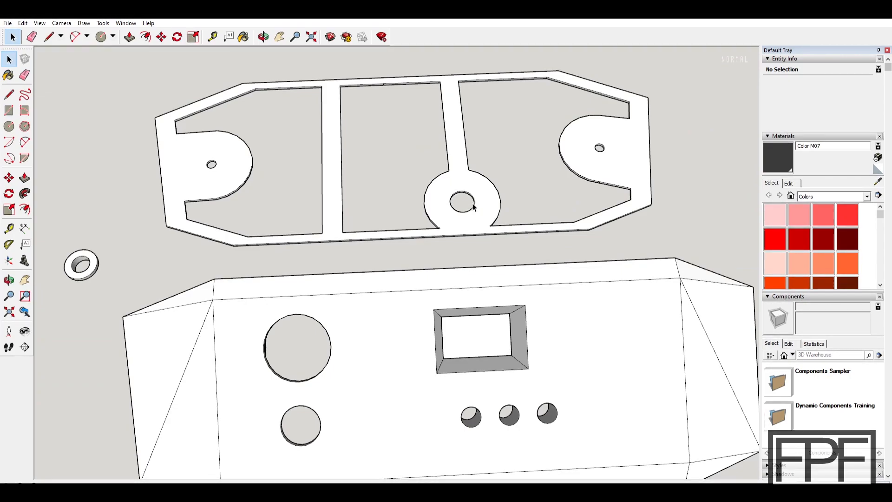
click(262, 36)
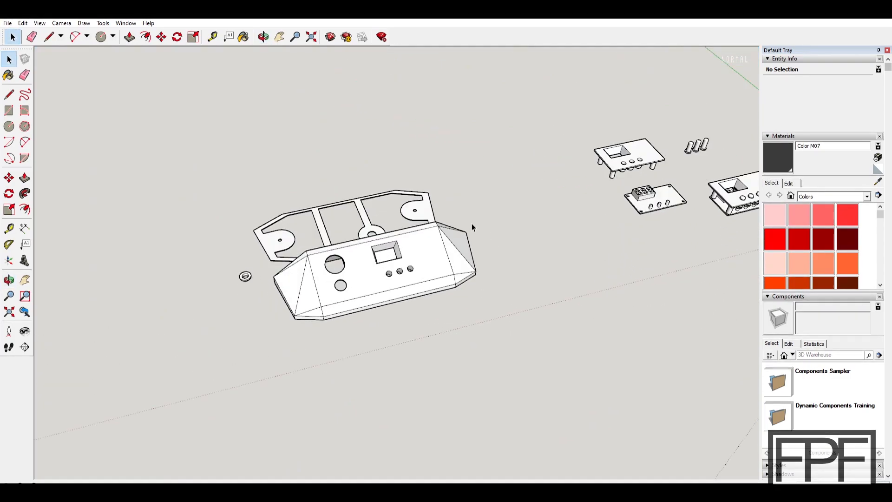
mouse_move(441, 219)
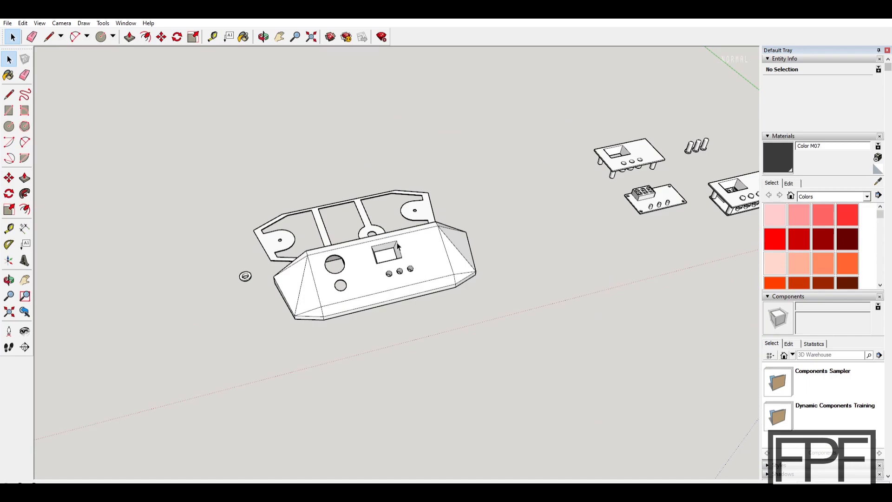
click(263, 36)
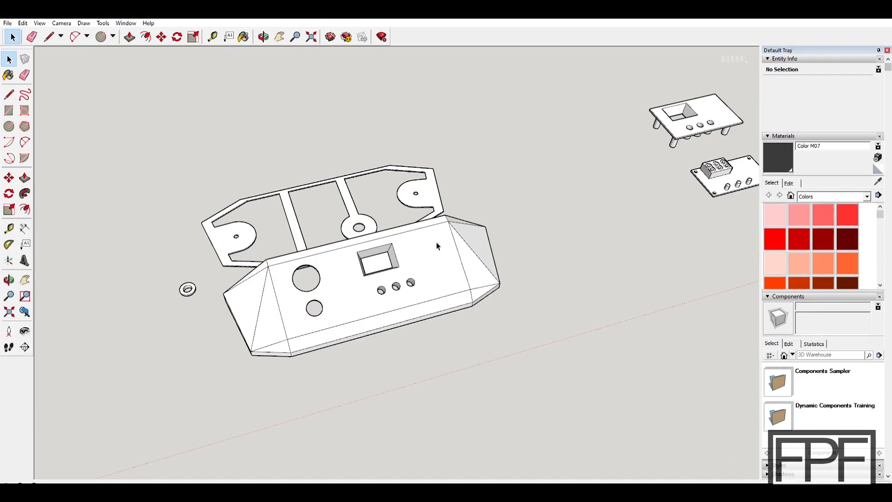
mouse_move(444, 254)
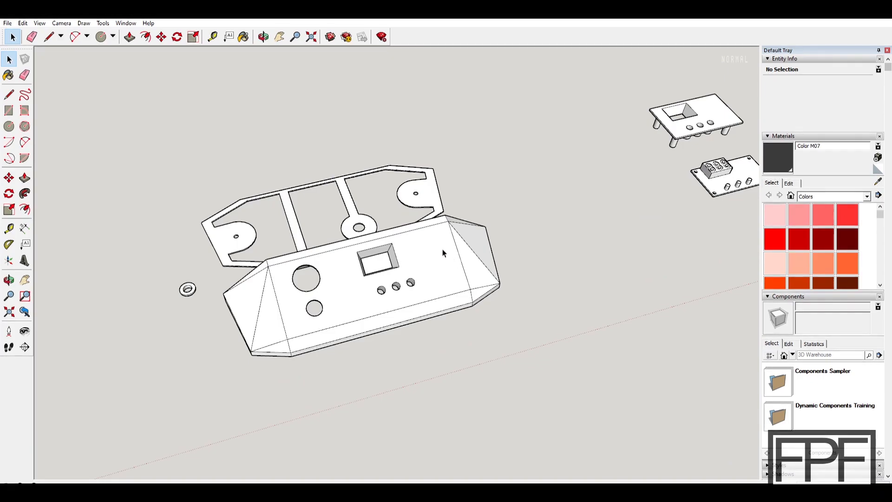
mouse_move(466, 257)
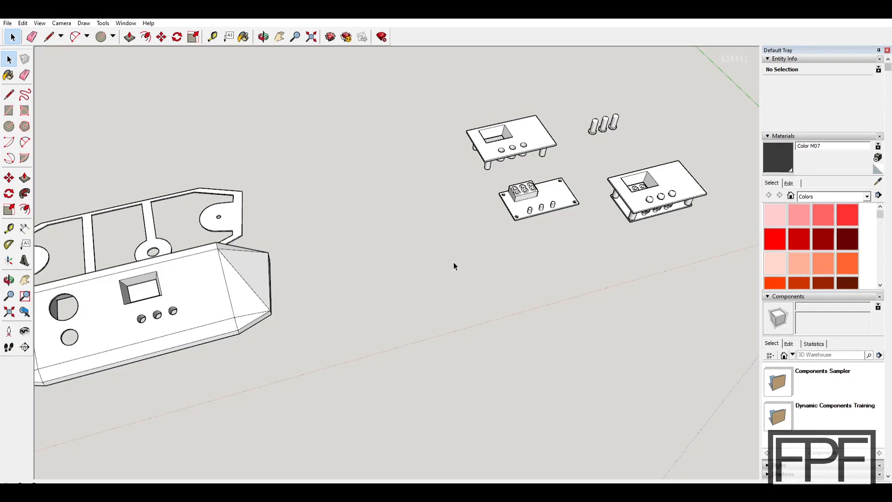
mouse_move(412, 271)
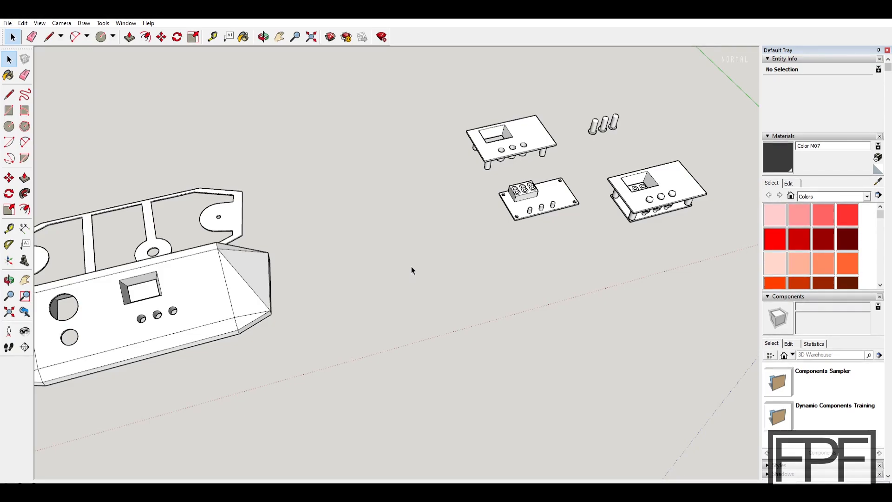